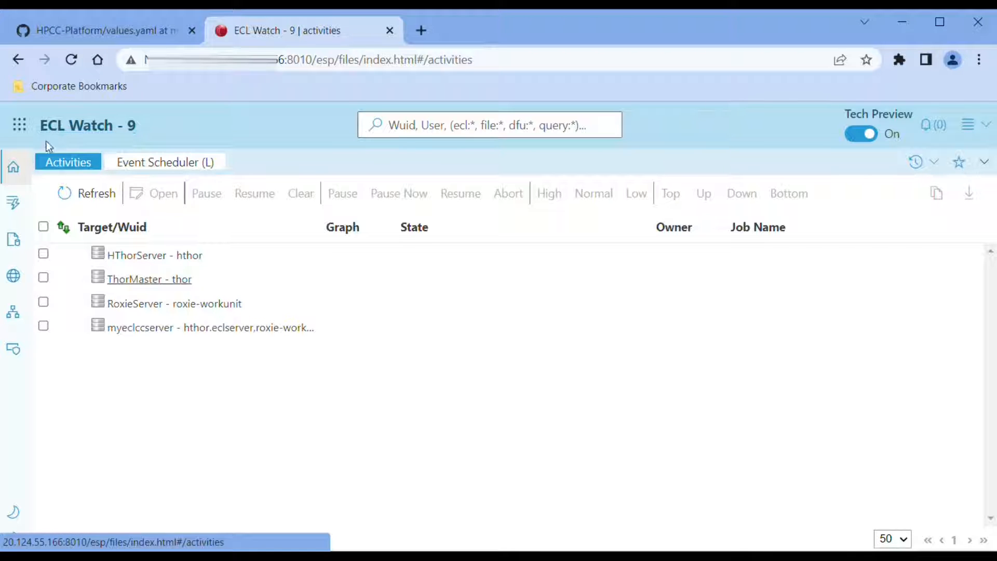
Open Logical Files in ECL Watch to see per-file USD costs in the Cost column
click(14, 202)
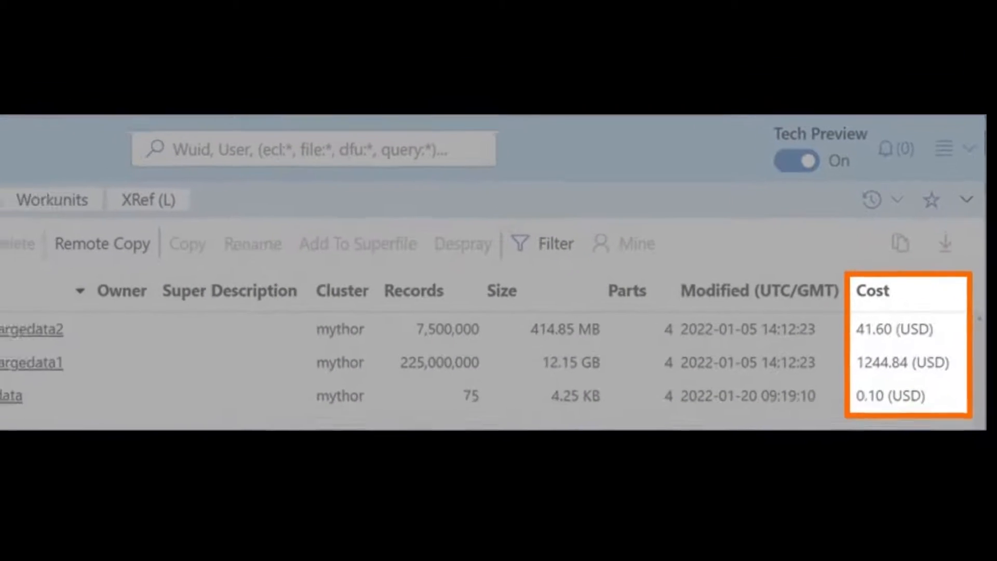
Open ECL Workunits to see Execution Cost and File Access Cost for six workunits
click(124, 149)
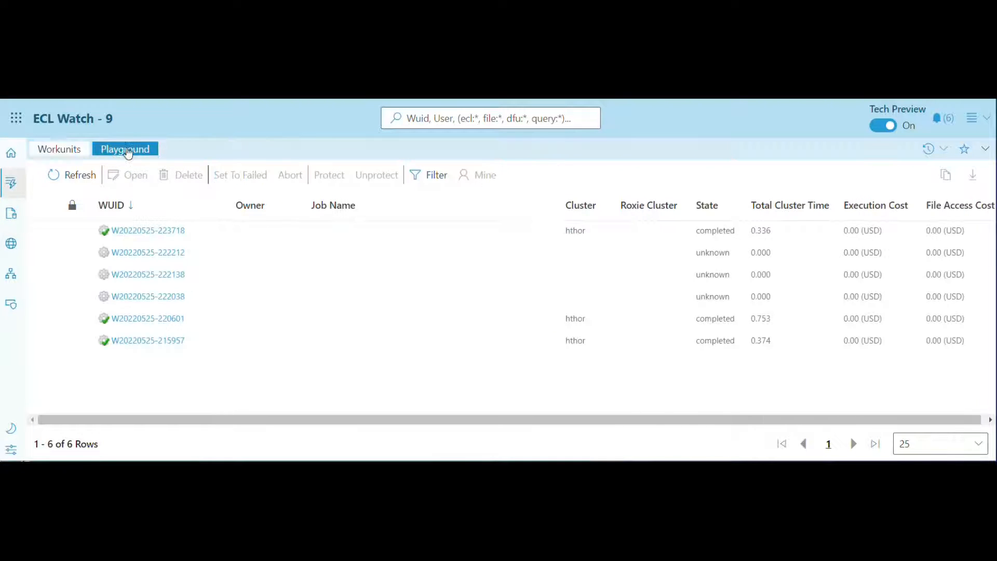
Switch to the Playground tab and browse GitHub's helm/hpcc folder to values.yaml
click(125, 148)
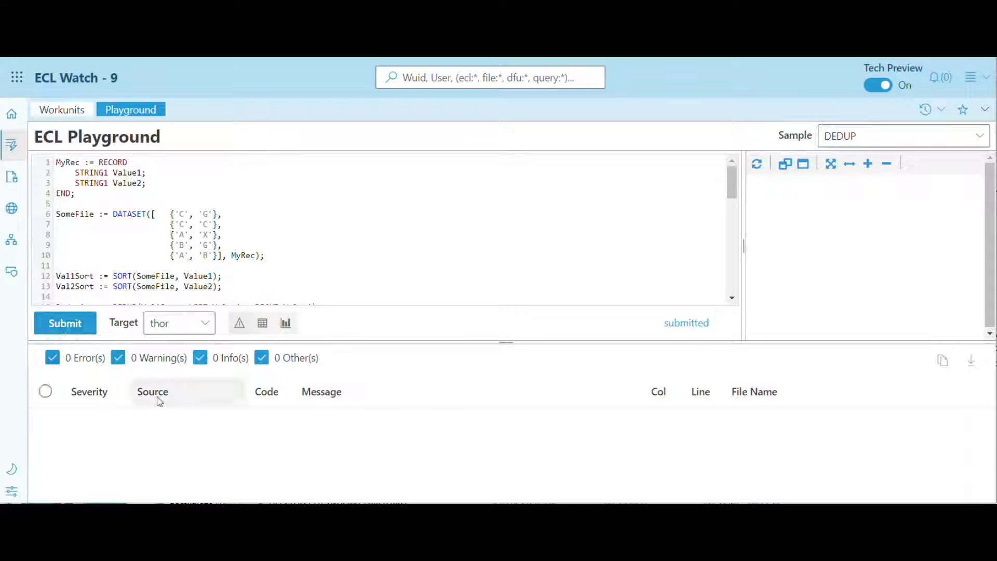
click(65, 323)
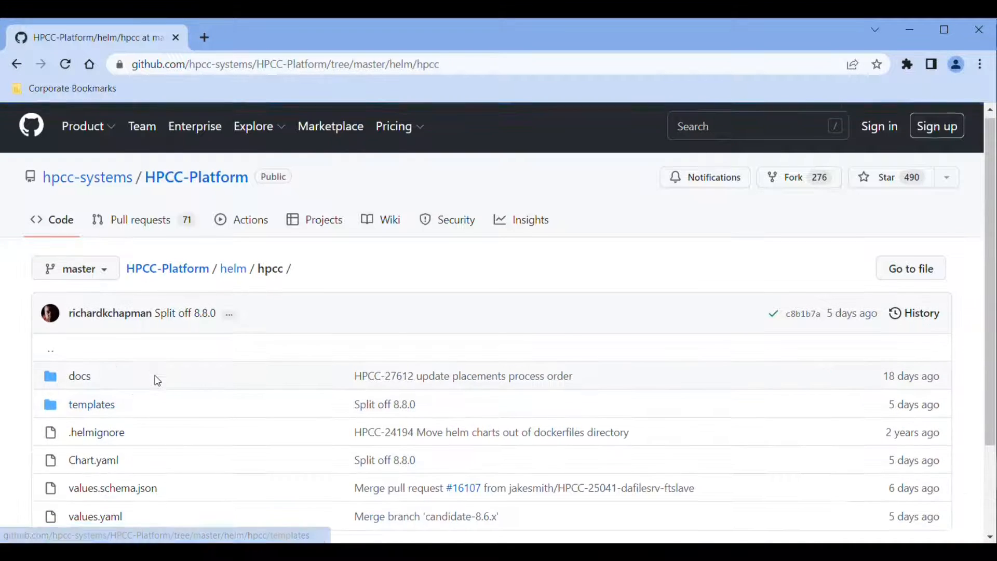
scroll(down, 3)
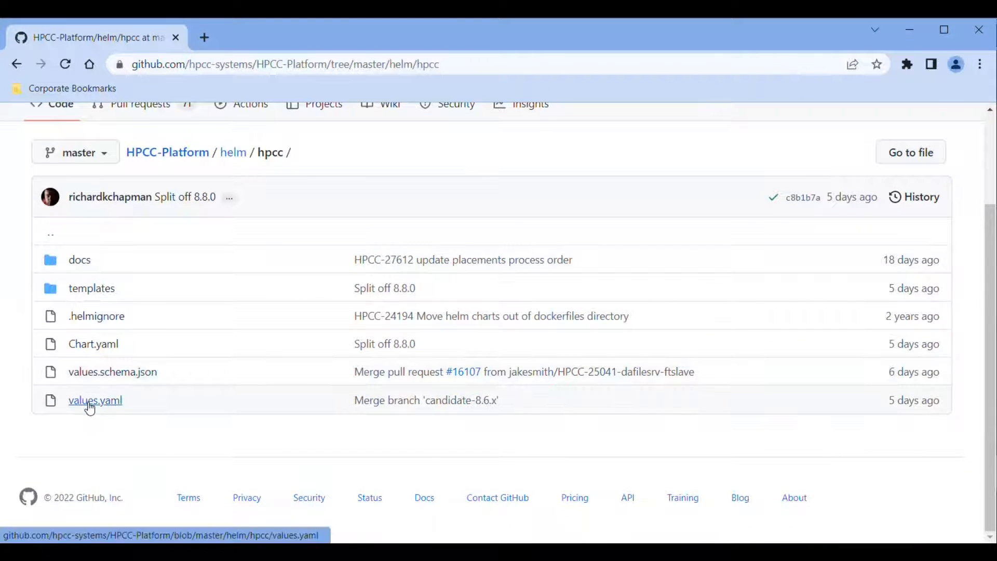
click(94, 400)
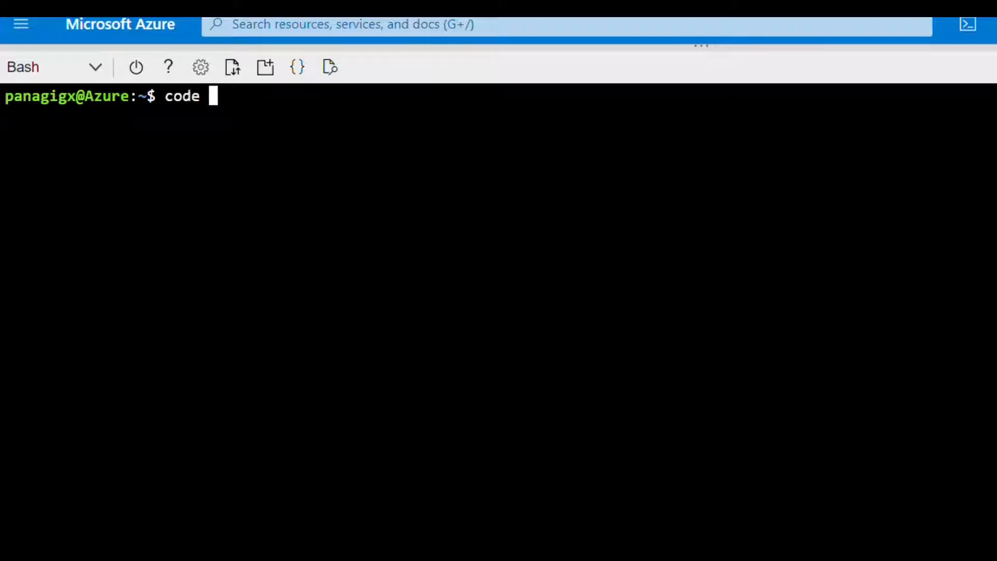
Run the code command to open myvalues.yaml in the Cloud Shell editor and scroll through it
key(Return)
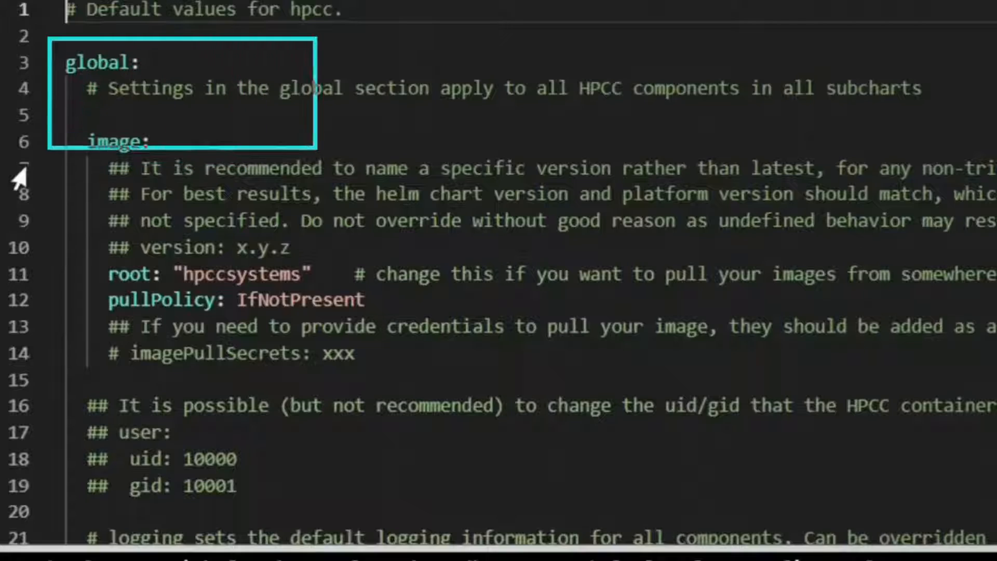
scroll(down, 3)
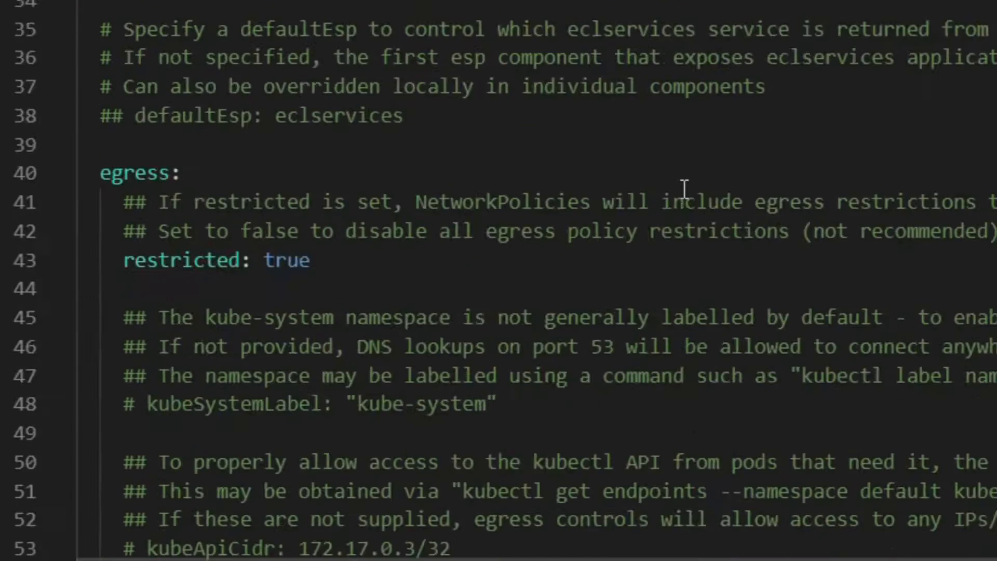
scroll(down, 3)
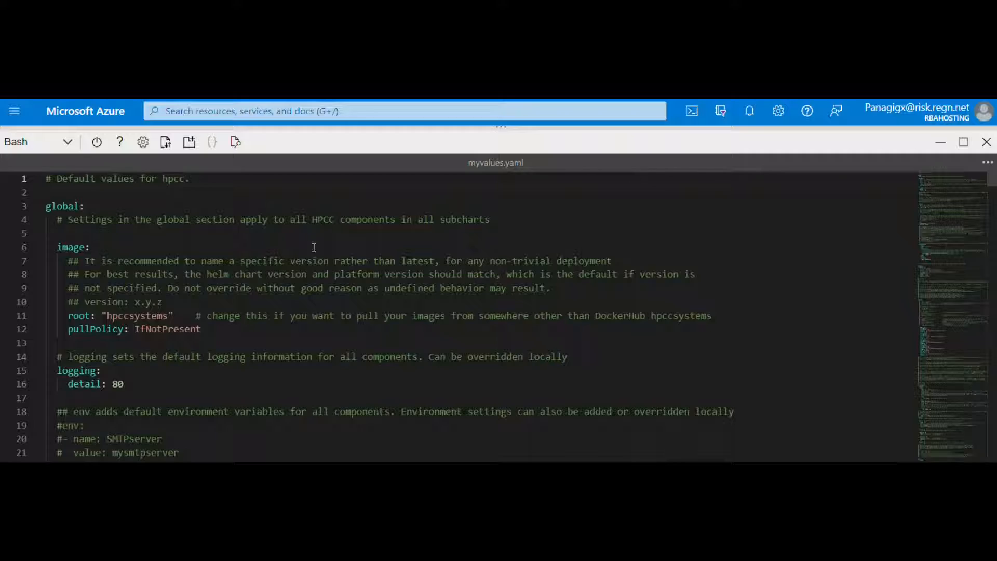
Add 'limit: 10.00' and 'hardlimit: 35.00' under the thor entry in myvalues.yaml
scroll(down, 3)
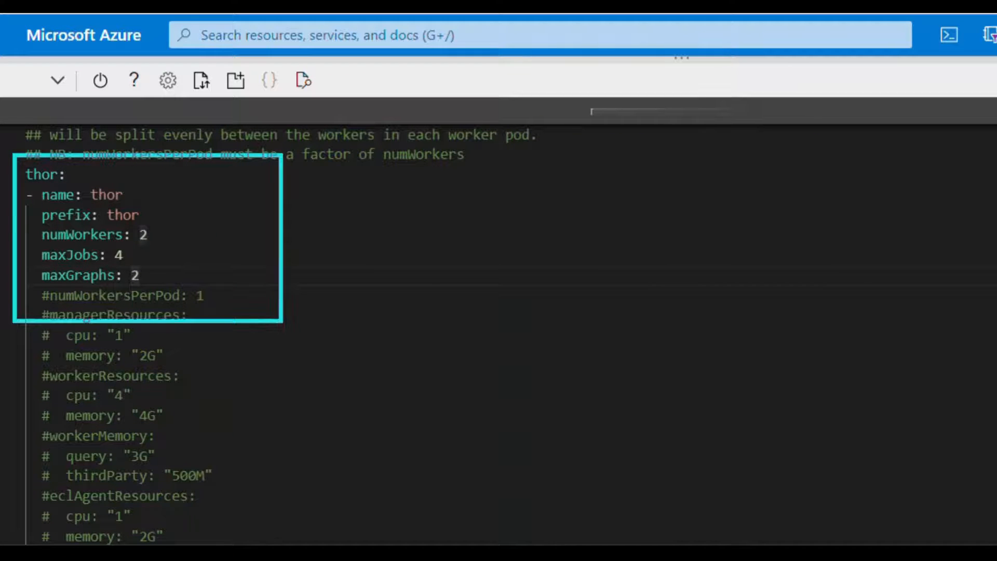
text(li)
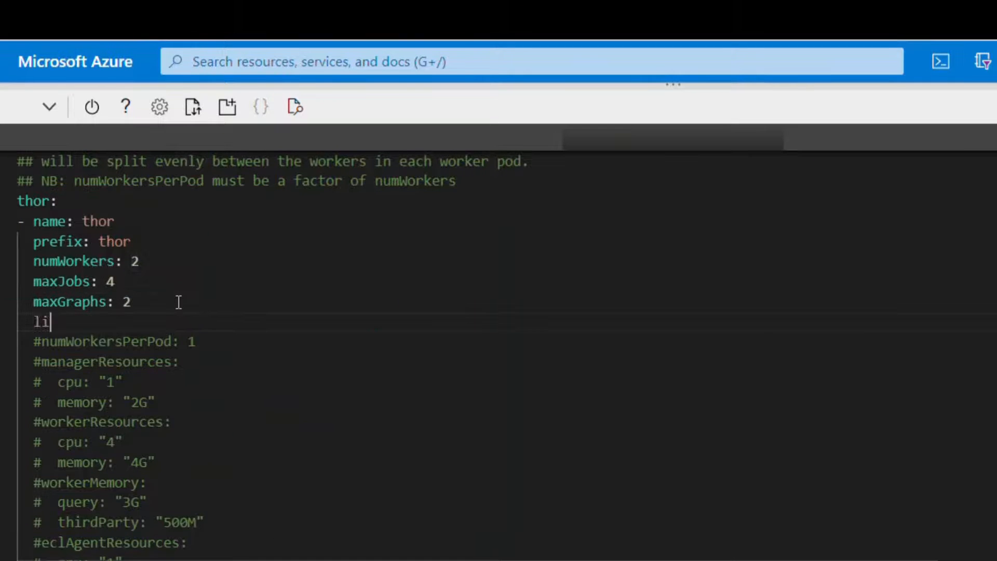
text(mit: 10.00)
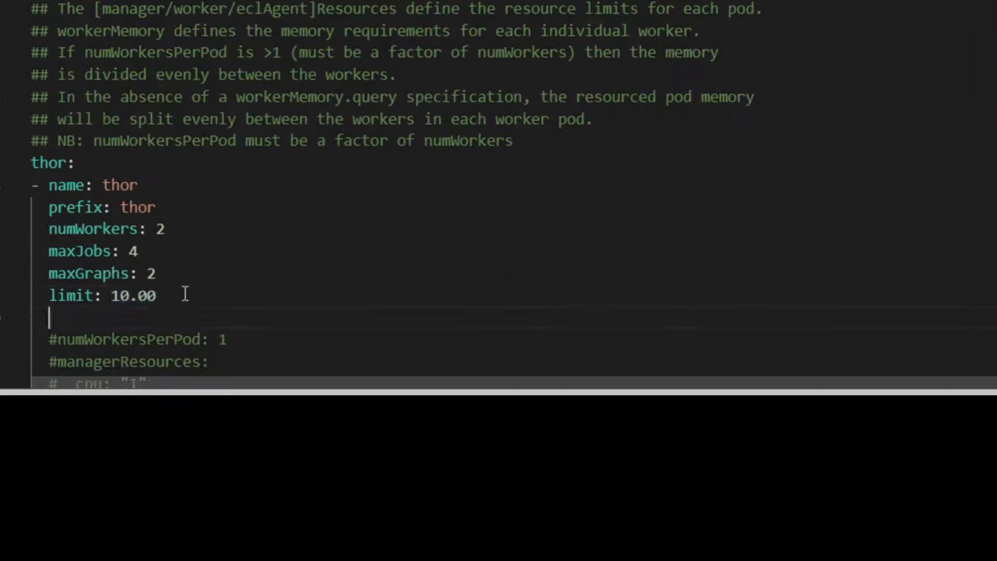
text(hardlim)
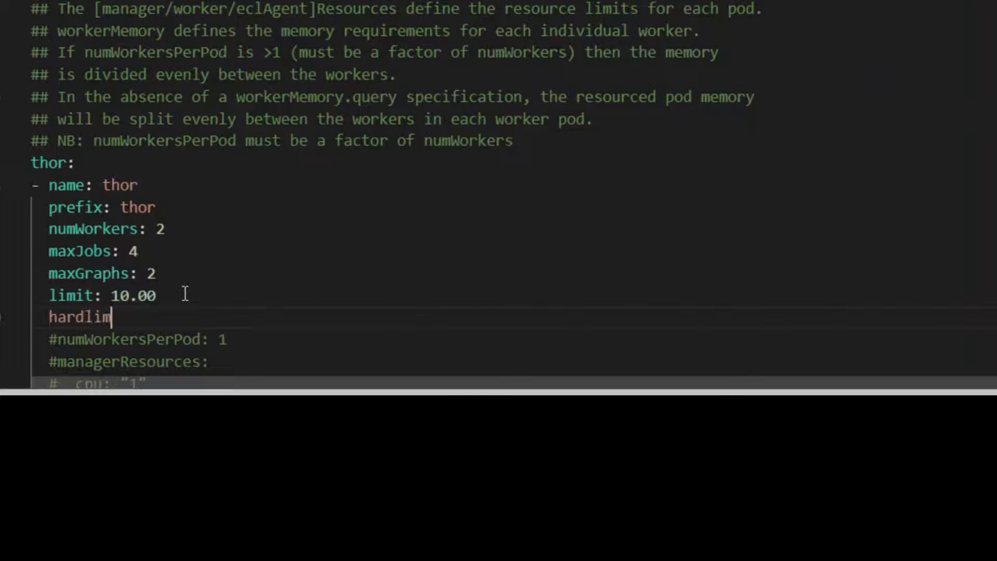
text(it: 35.00)
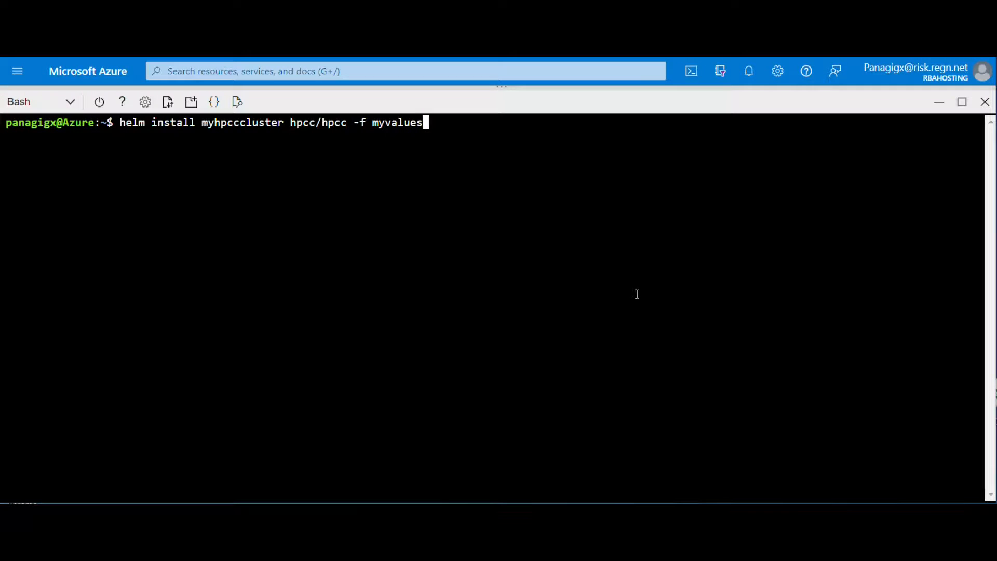
Run 'helm install myhpcccluster hpcc/hpcc -f myvalues.yaml'
text(.yaml)
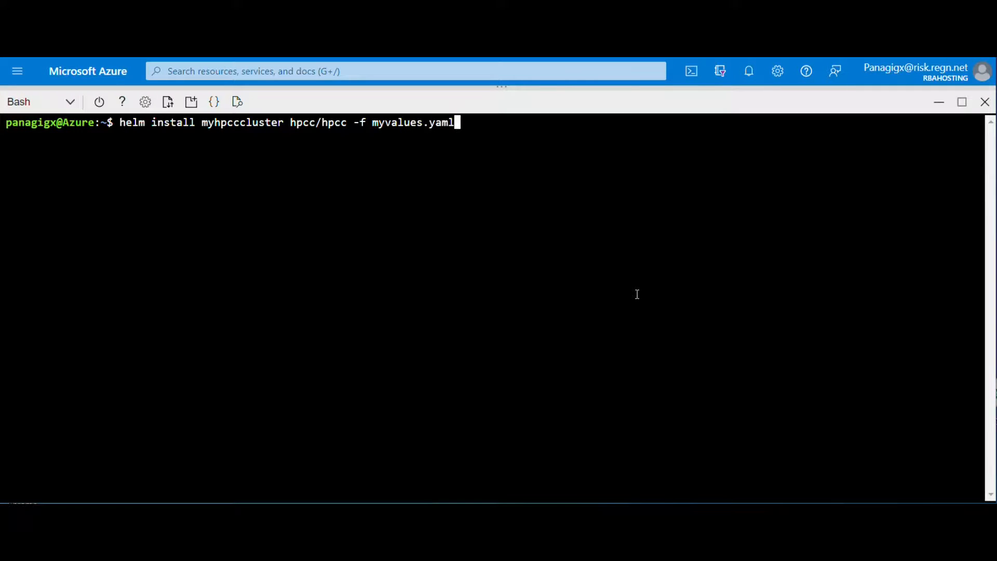
key(Return)
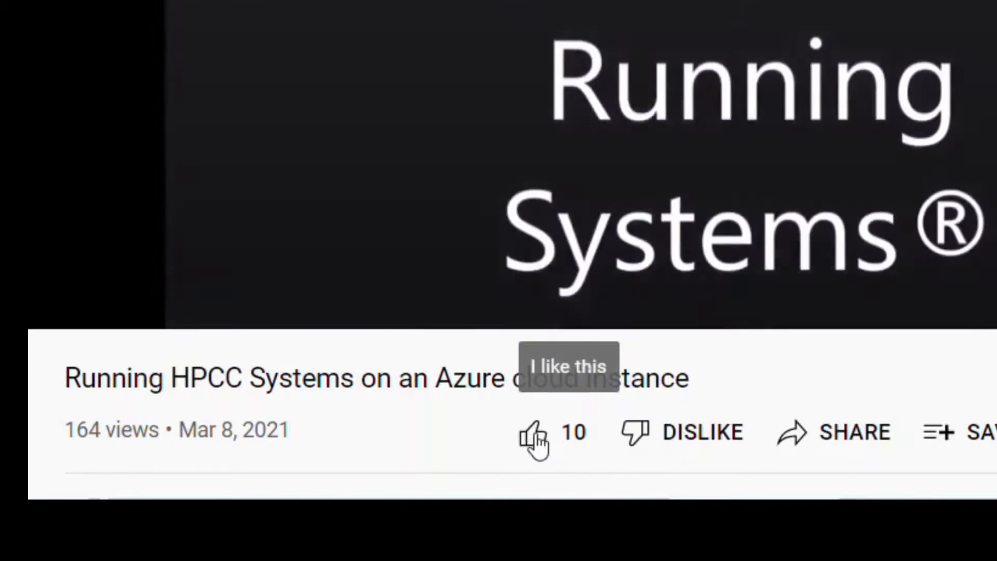
Like the 'Running HPCC Systems on an Azure cloud instance' video, raising likes to 11
click(530, 432)
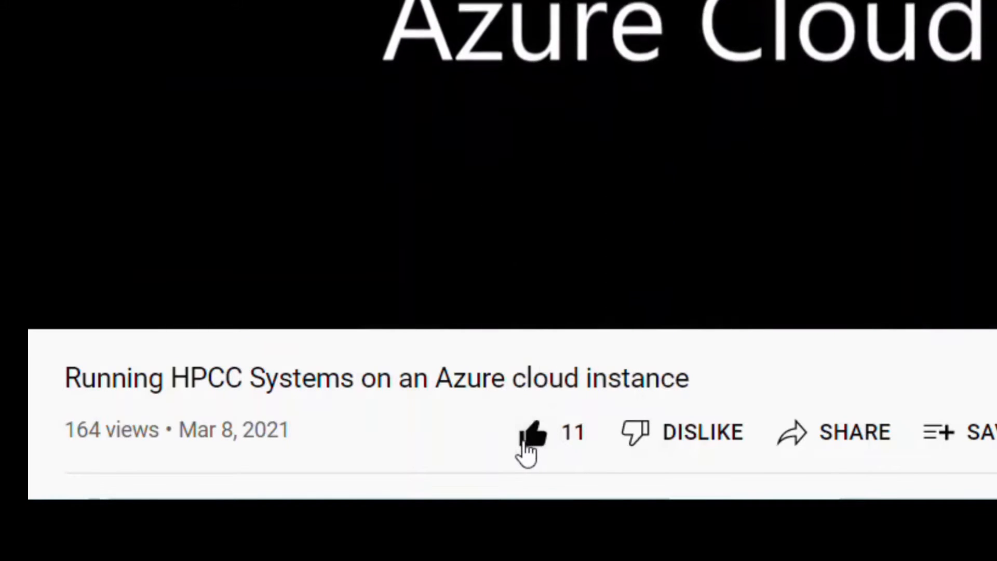